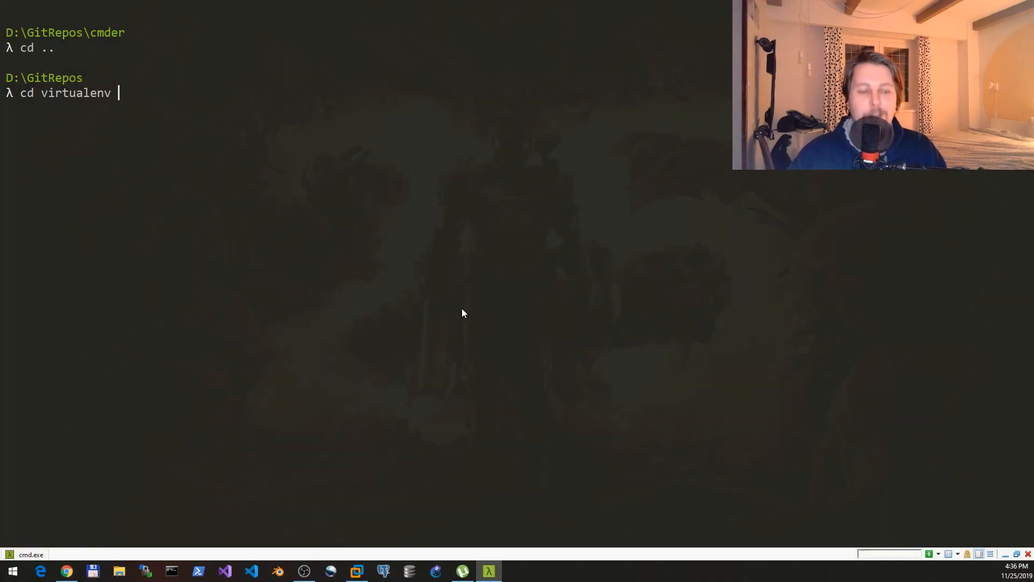
Step: Create the virtualenv named breakpoint in D:\GitRepos and let setuptools, pip and wheel install
type("breakpoint")
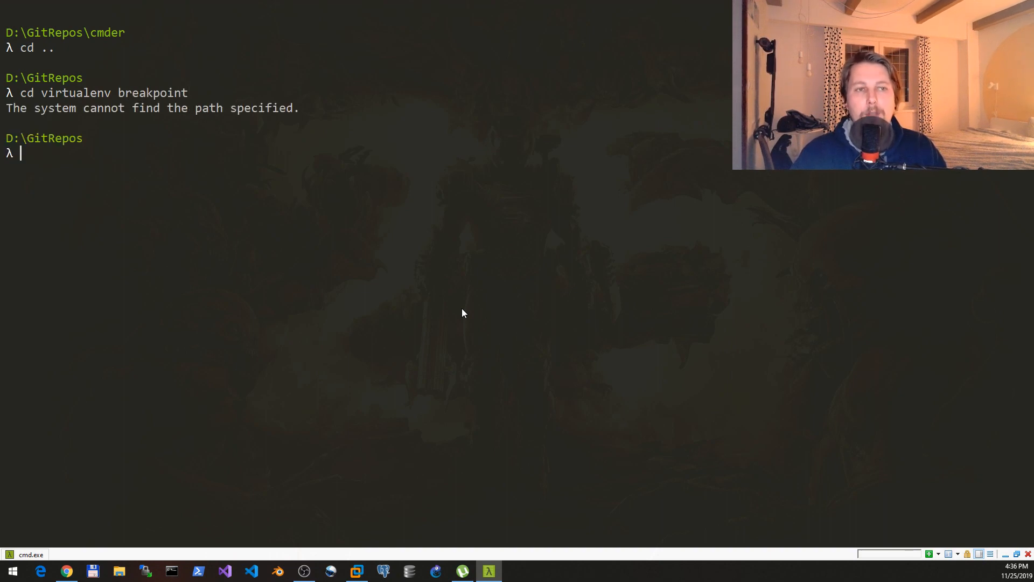
type("cd virtualenv breakpoint")
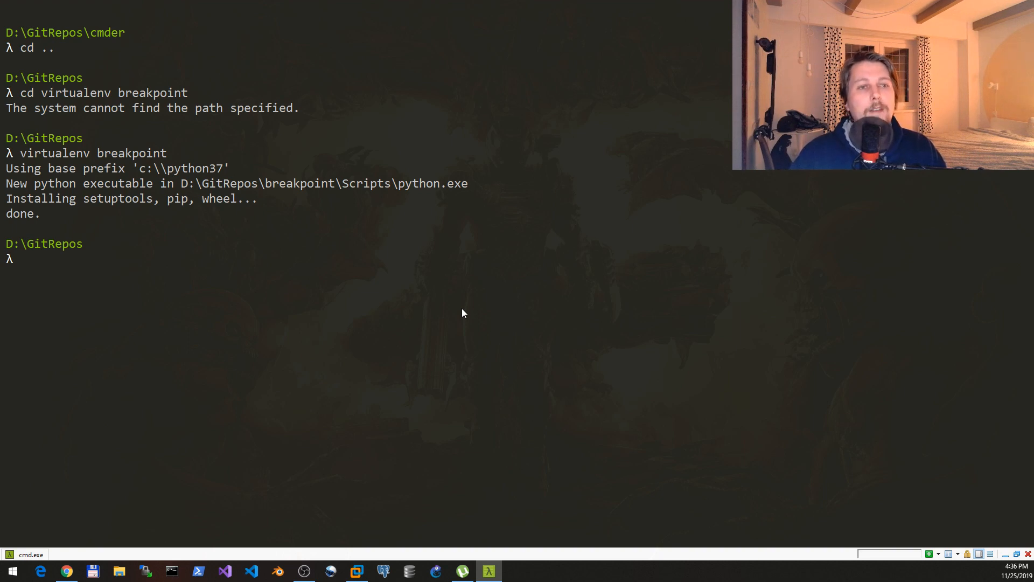
type("breakpoint\\Scripts\\activate.bat")
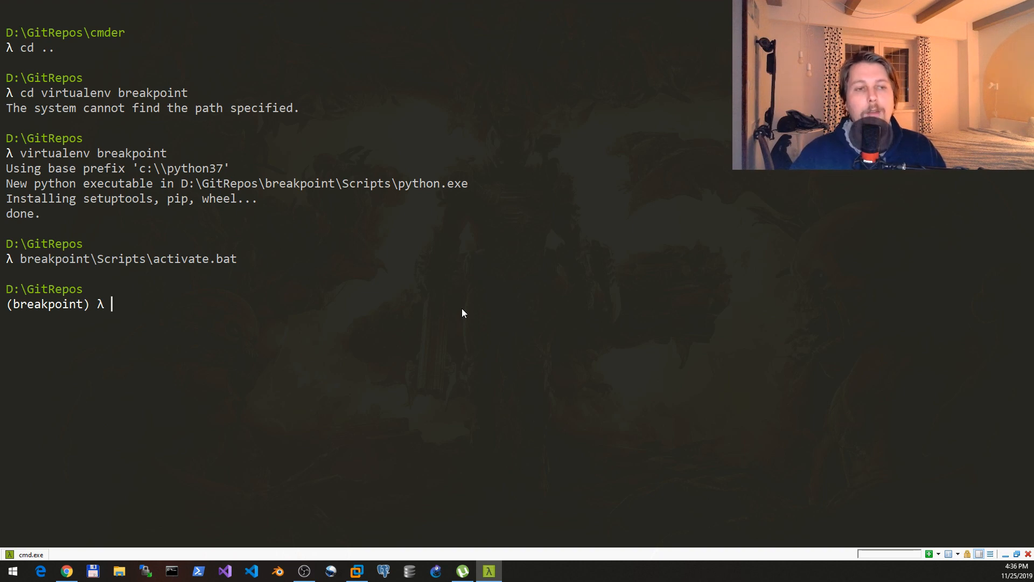
Step: Activate the breakpoint environment, discard stray input, and start editing test.py in Vim
type("set_trace")
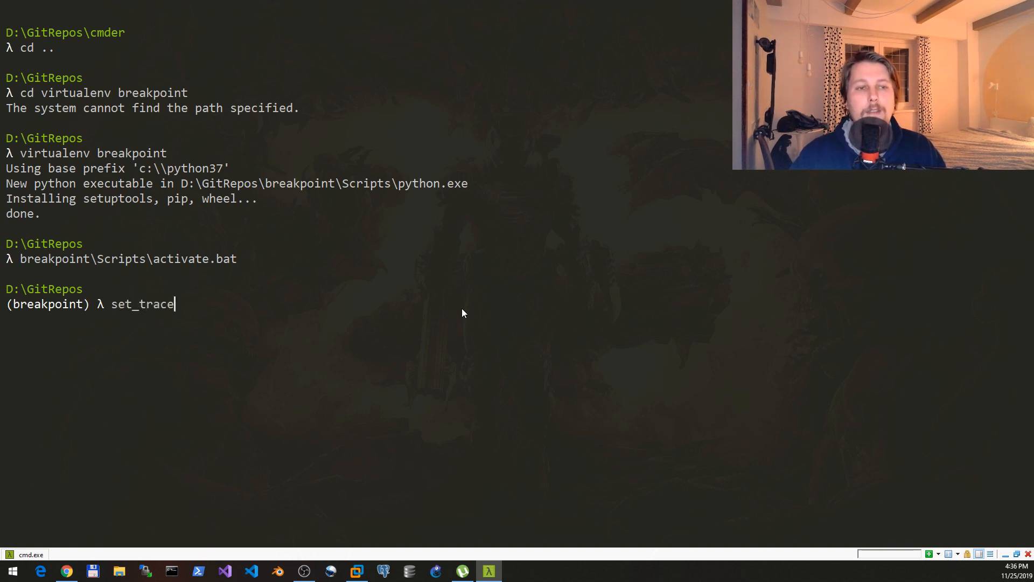
key("backspace")
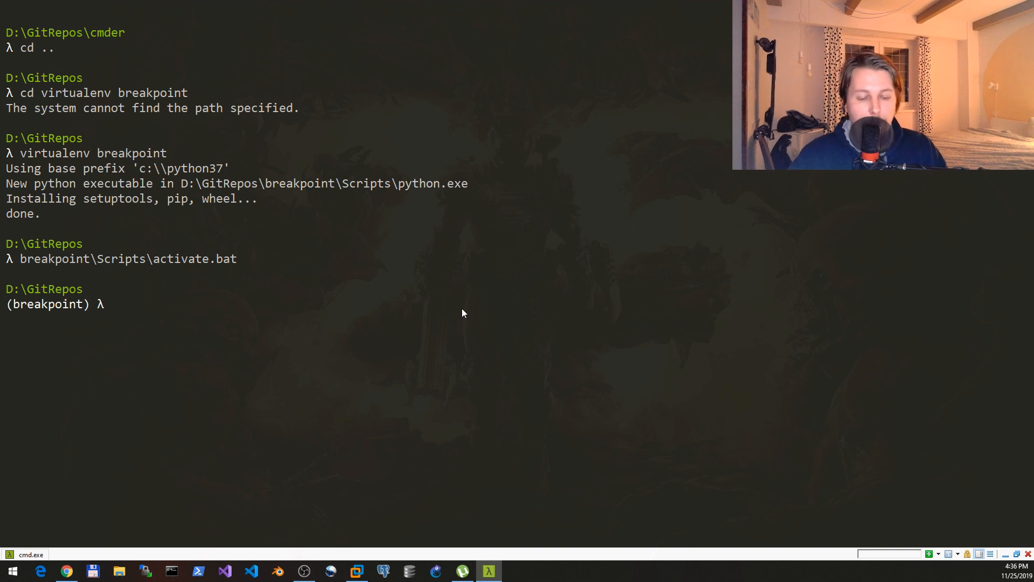
type("vi")
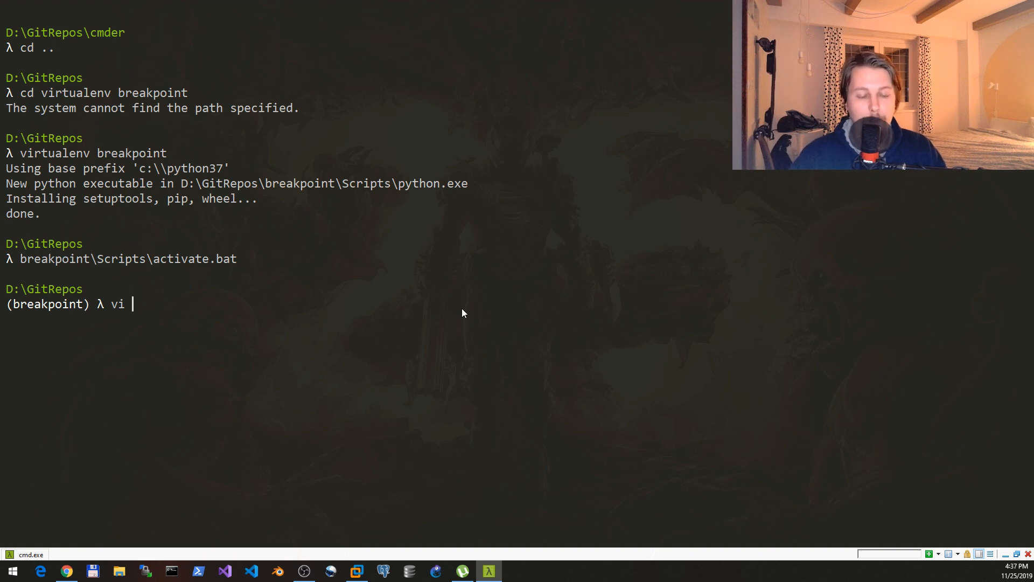
type("test.p")
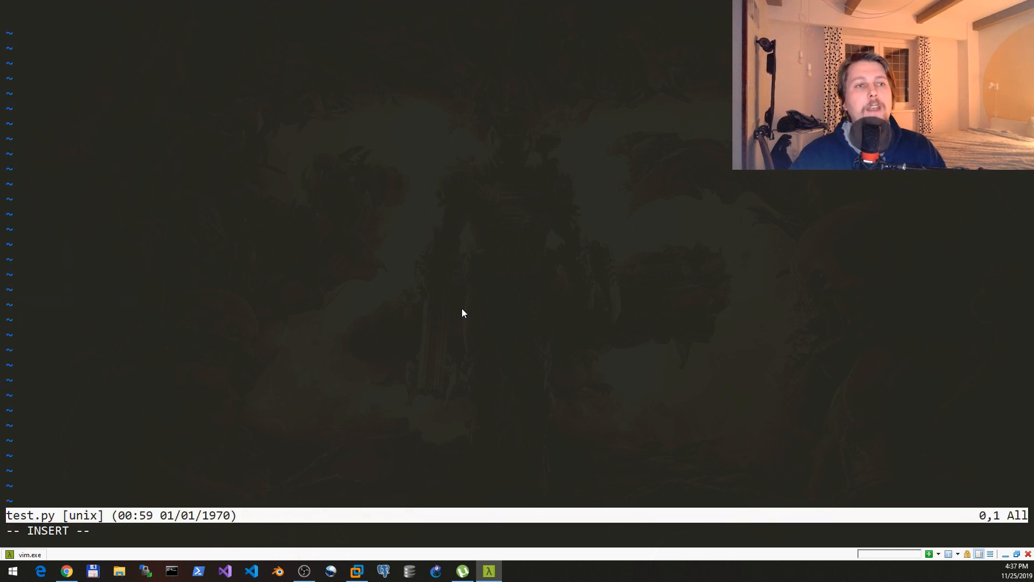
Step: Define multiply(x, y) returning x * y in test.py
type("def")
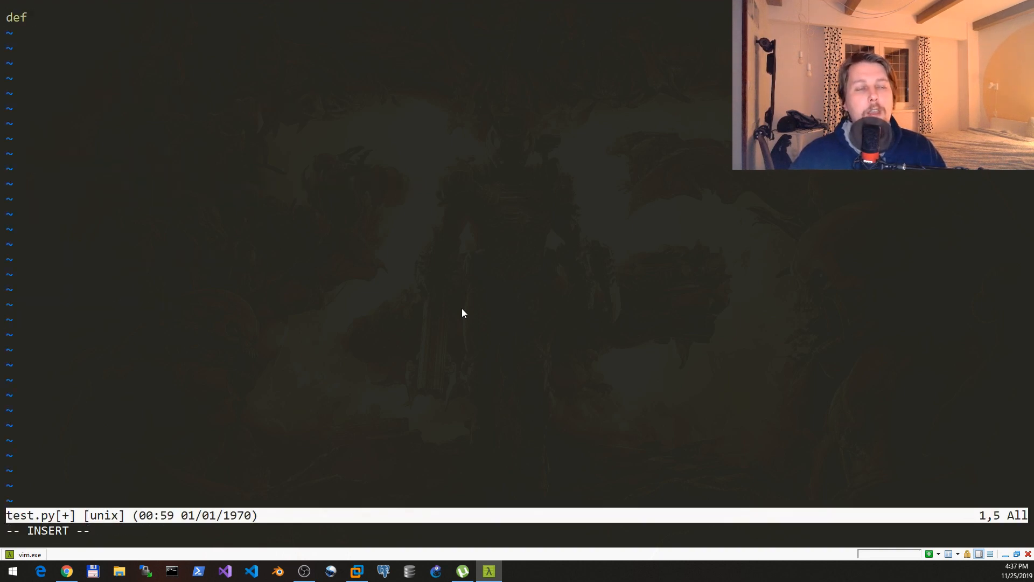
type("muli")
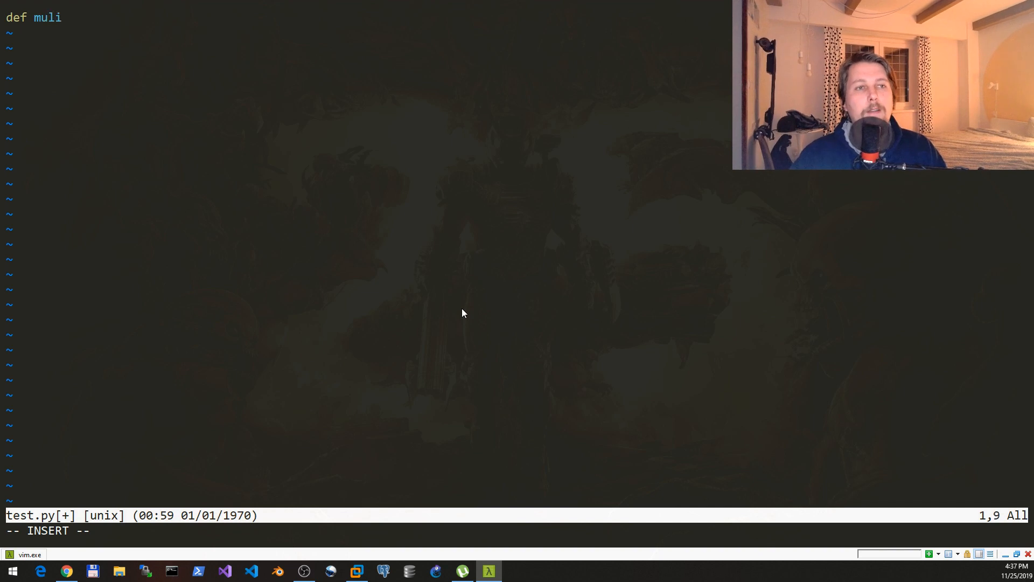
type("tiply()")
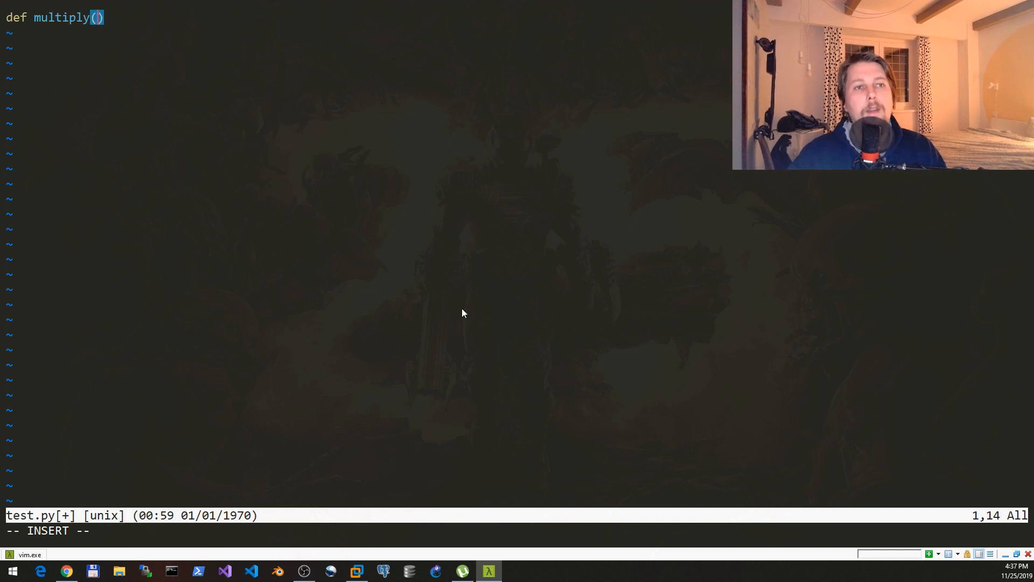
type("x, y")
type("return x * y")
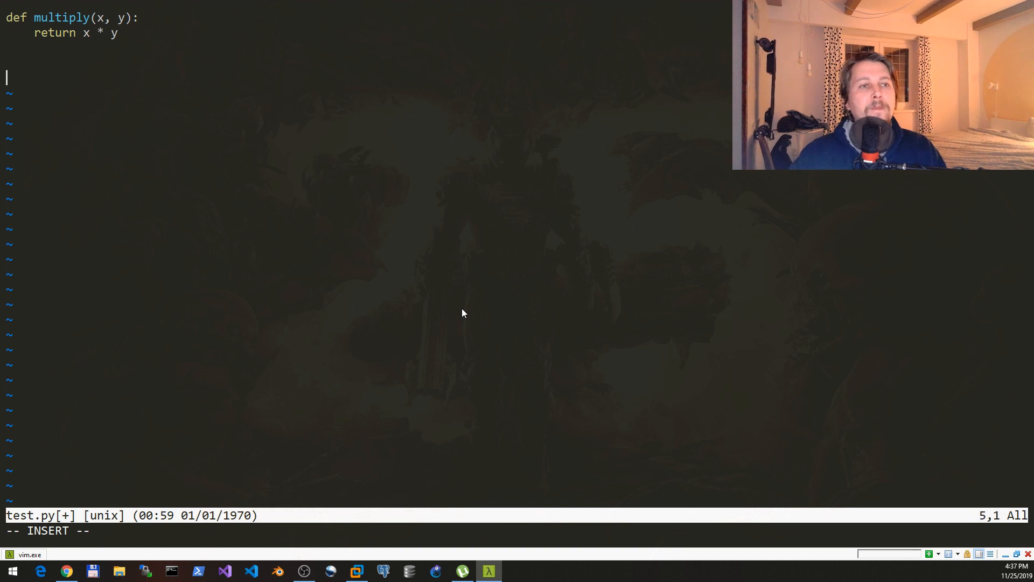
Step: Call multiply(10,20) and multiply(20,30), each followed by a breakpoint() line
type("mul")
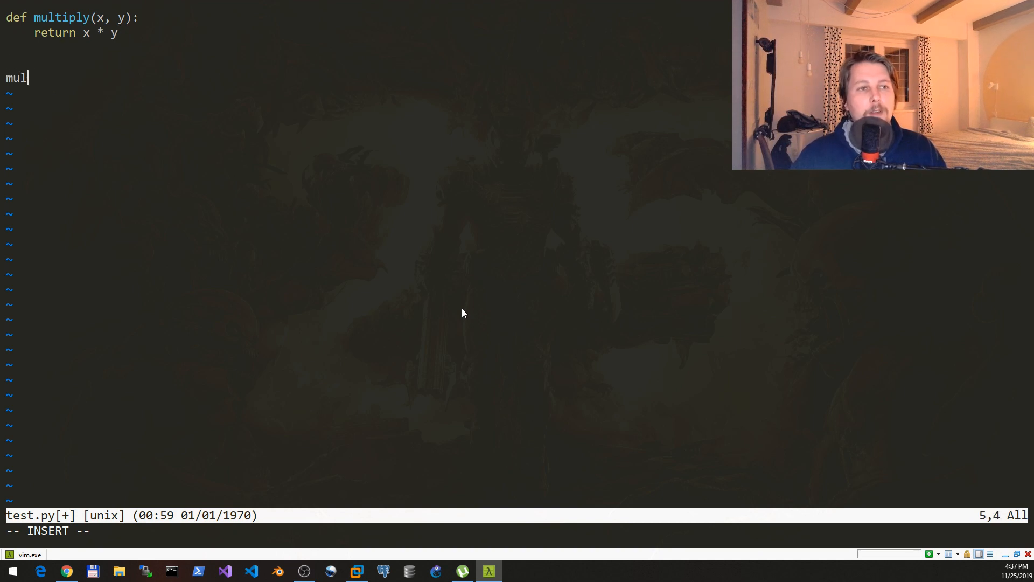
type("tiply()")
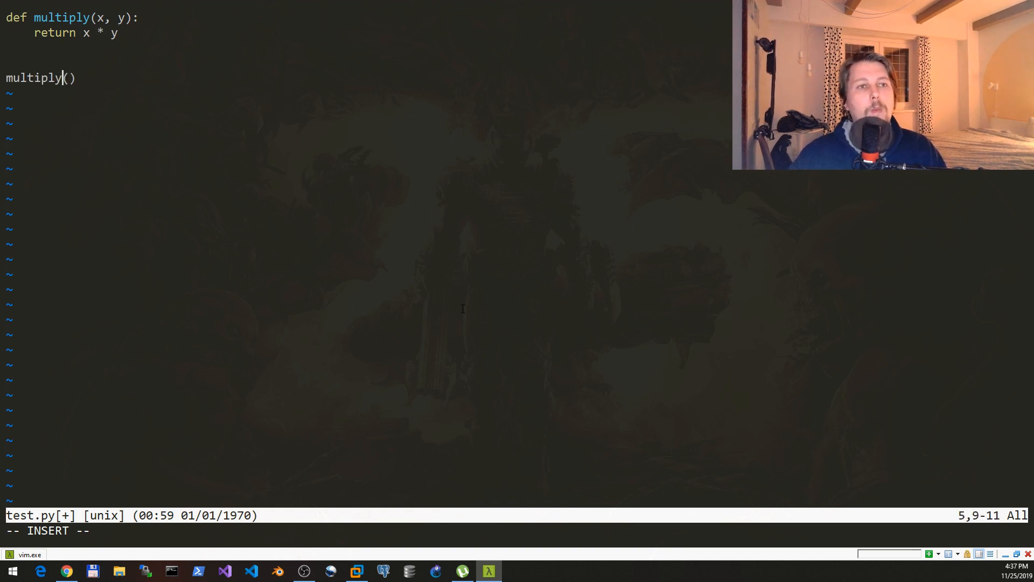
type("10,20")
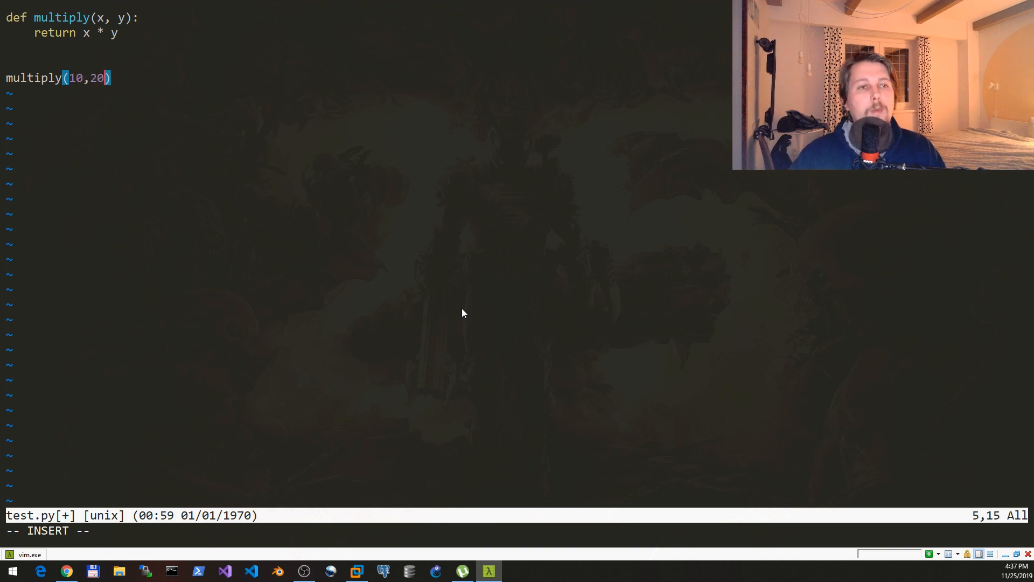
type("bre")
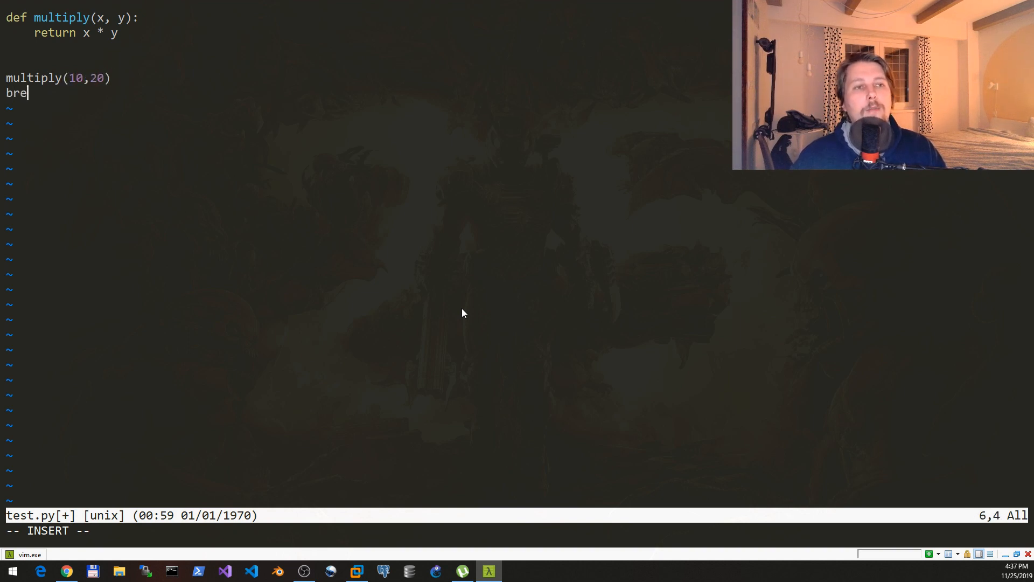
type("akpoint()")
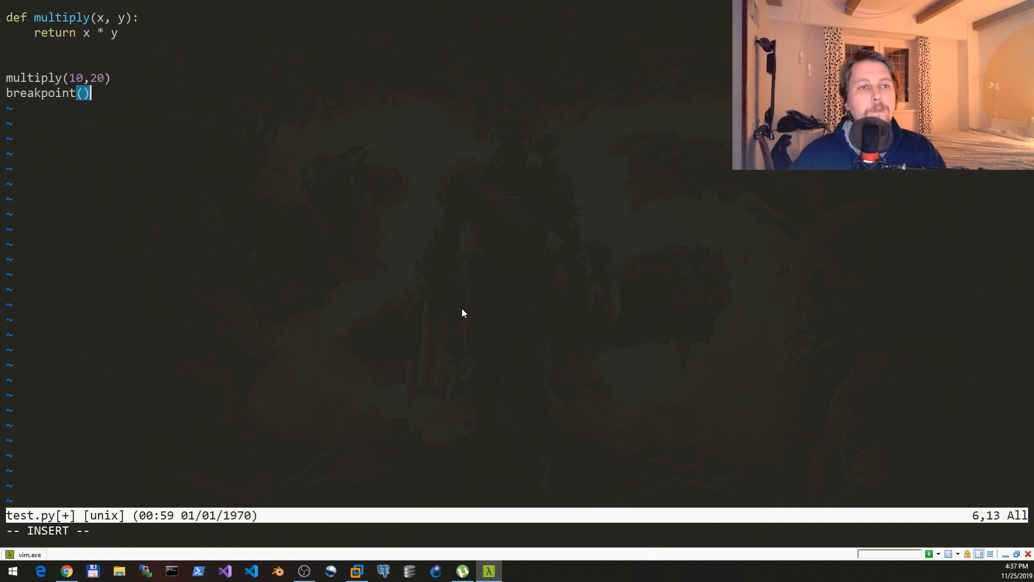
type("mul")
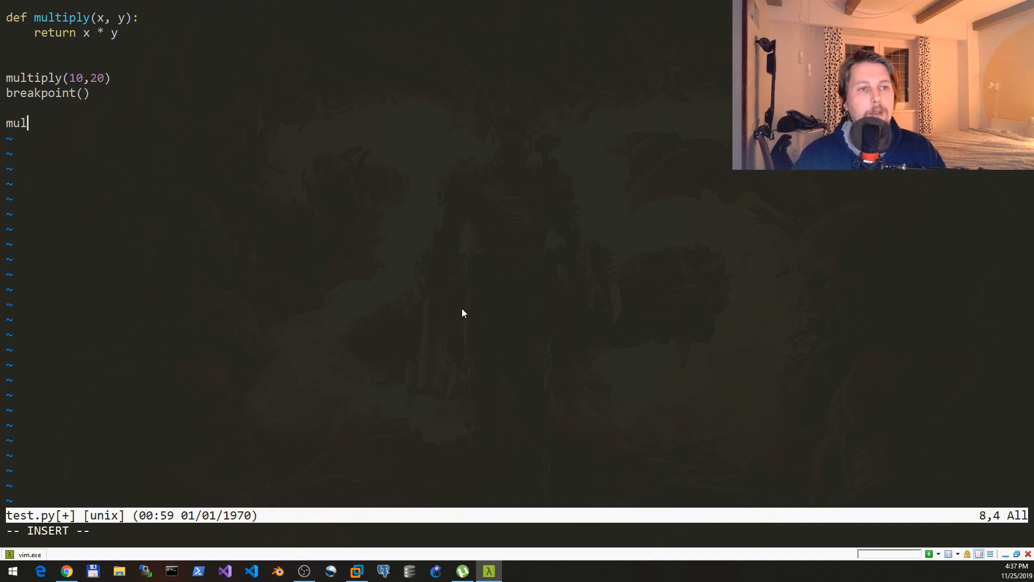
type("tiply()")
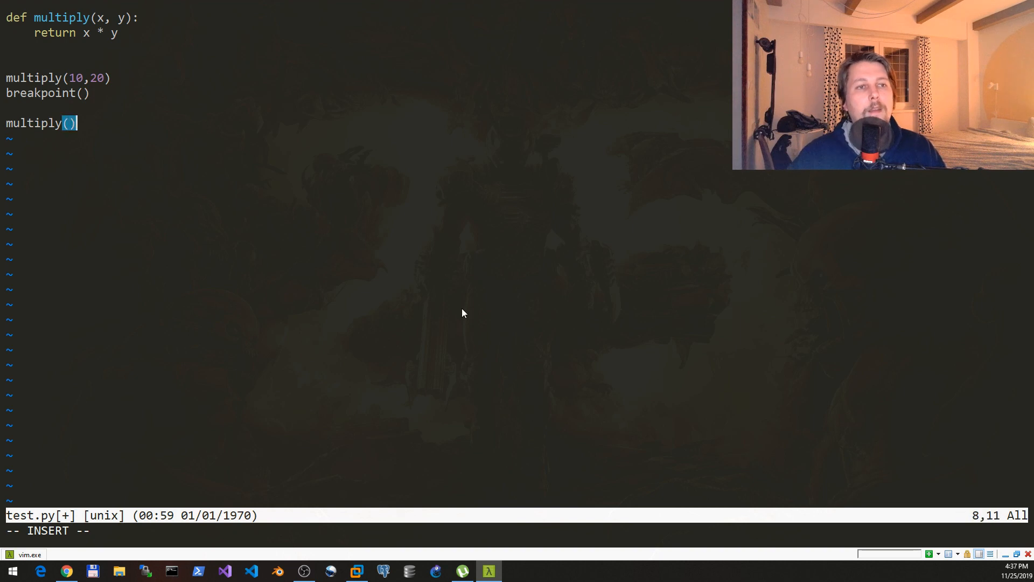
type("20,30")
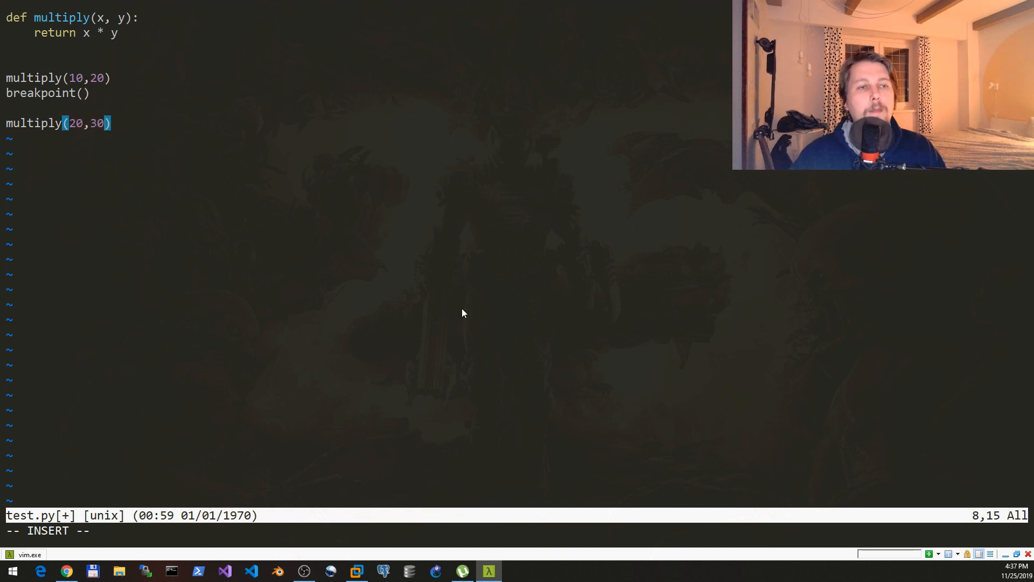
type("bre")
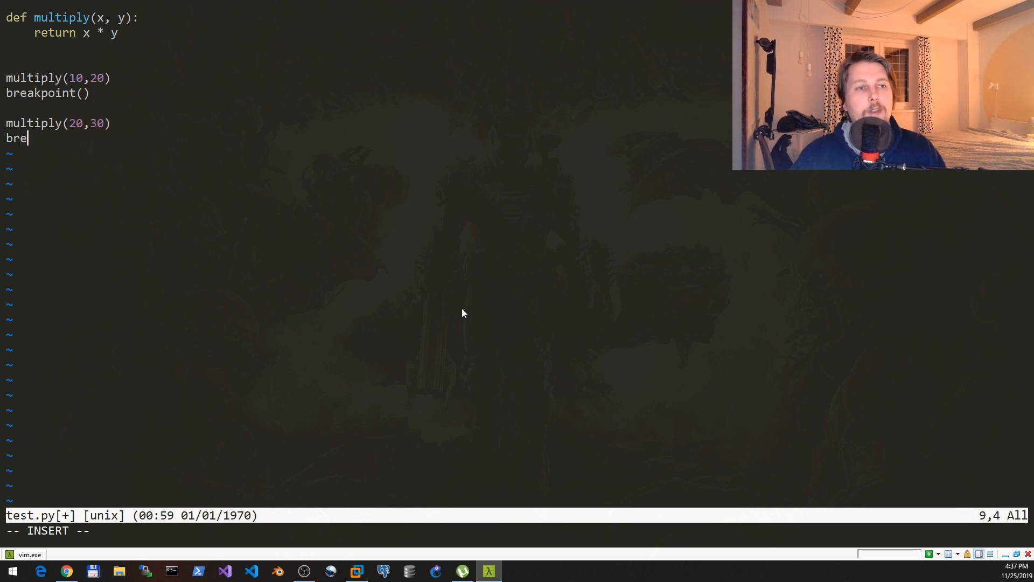
type("akpoint()")
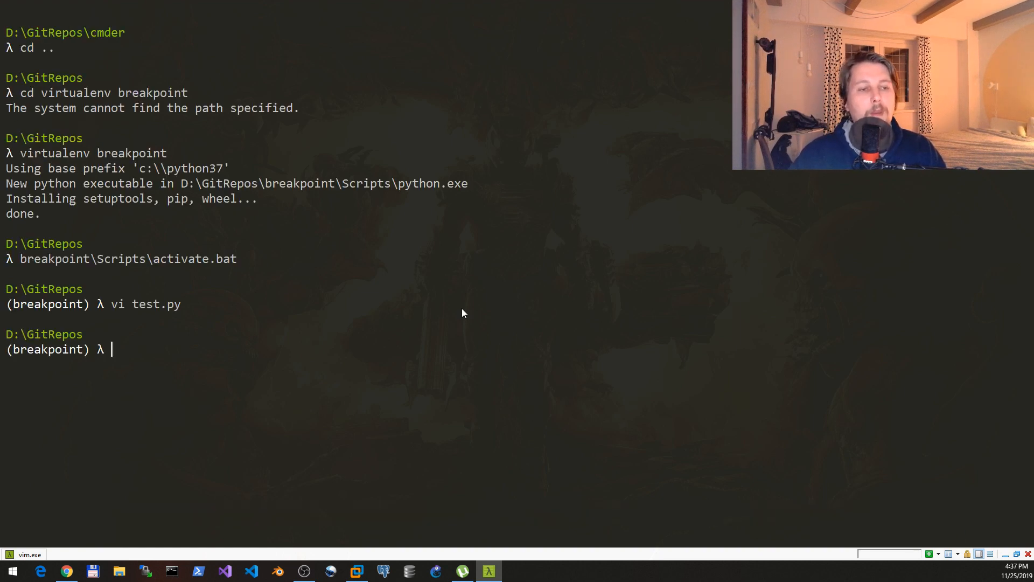
Step: Run python test.py, query x at the Pdb prompt (NameError), then quit the debugger with exit()
type("python")
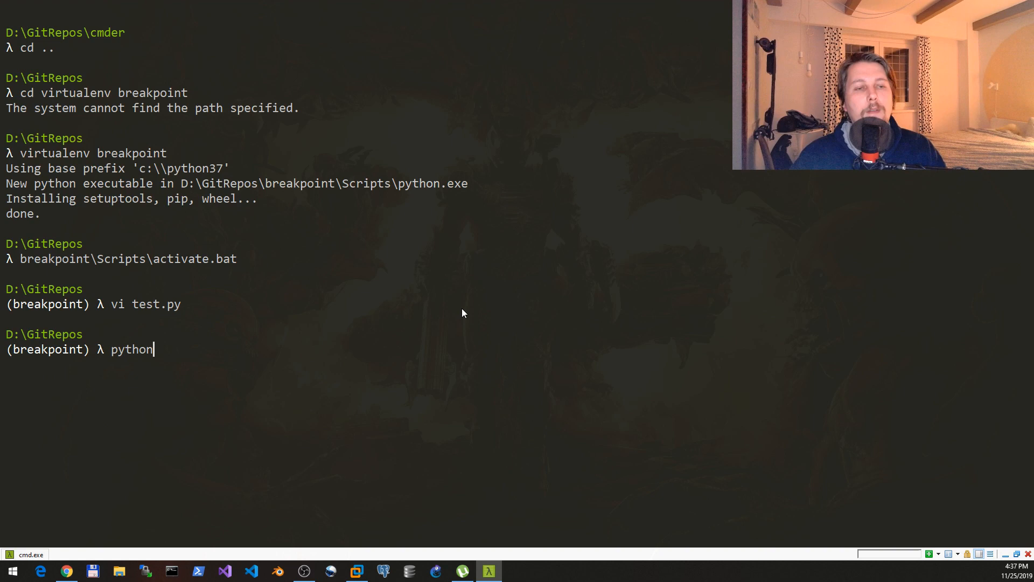
type("test.py")
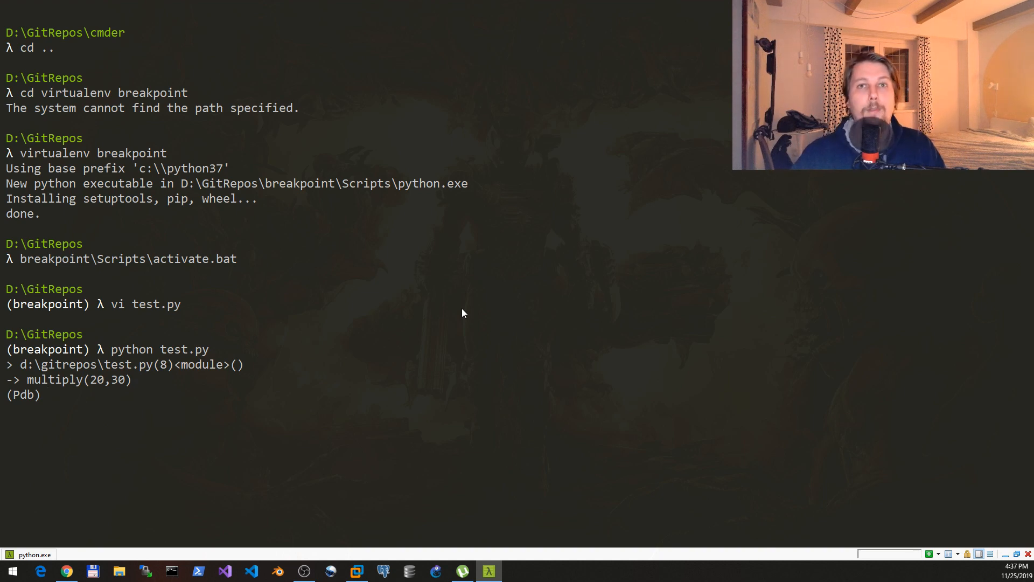
type("x")
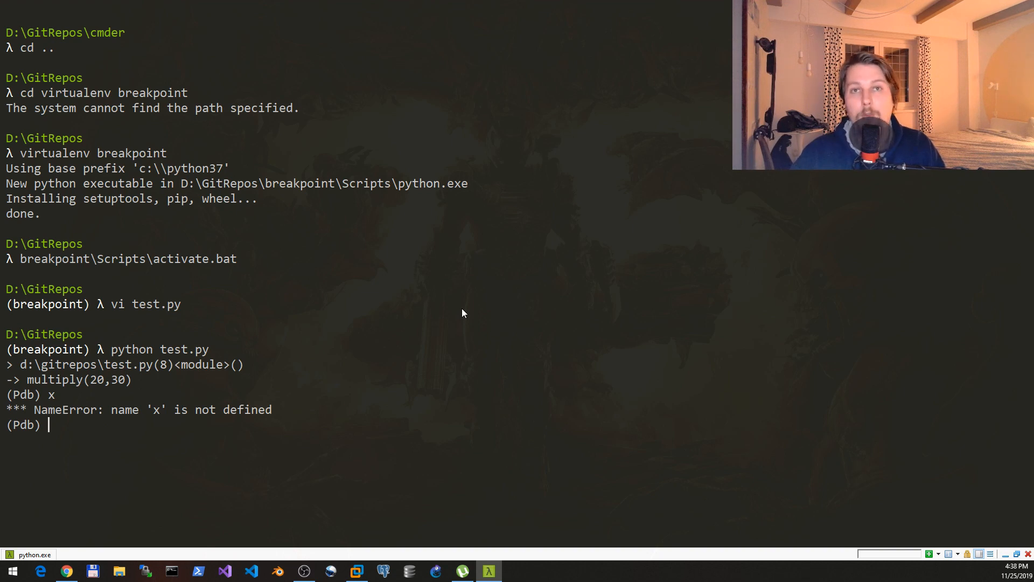
type("exit()")
type("pip")
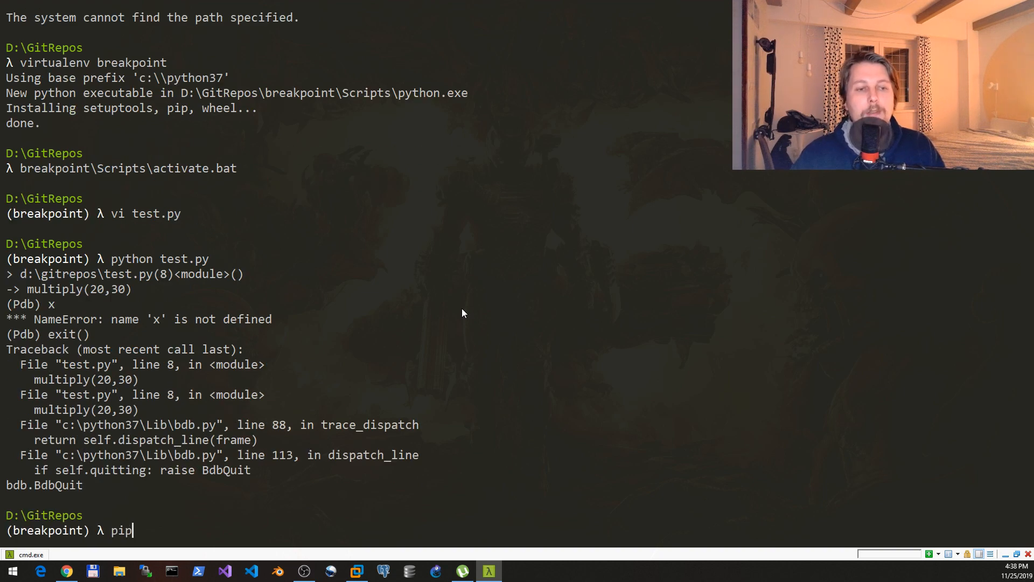
Step: Install web-pdb with pip into the breakpoint environment
type("install web-pdb")
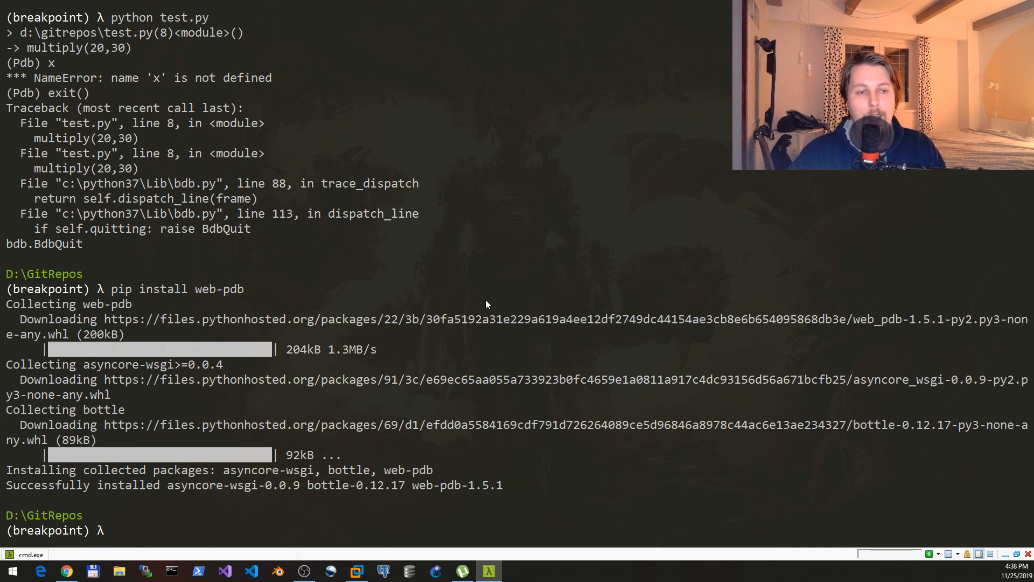
mouse_move(468, 302)
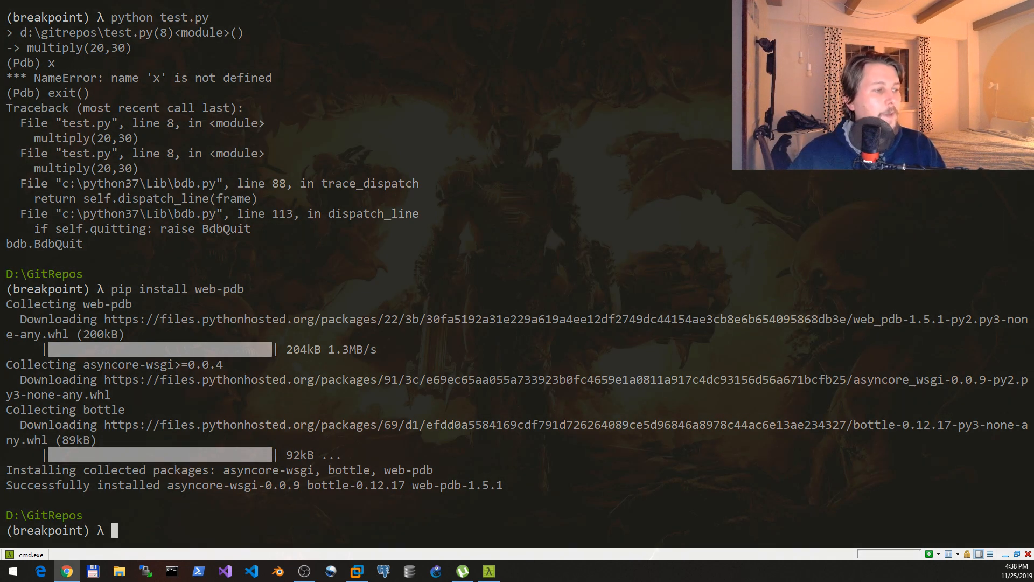
Step: Set PYTHONBREAKPOINT=web_pdb.set_trace in the environment
type("set")
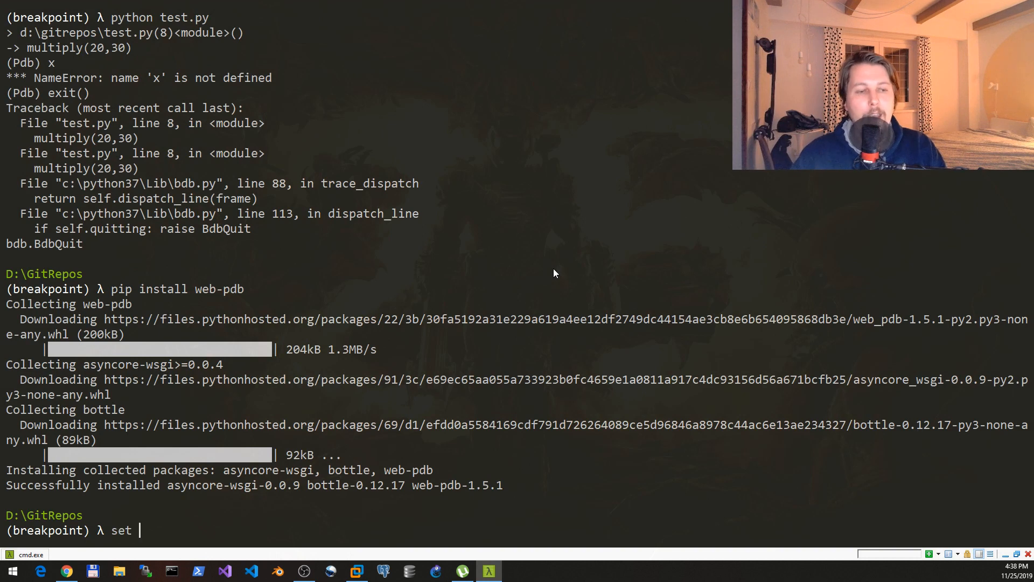
type("PYTHONBREAKPOINT")
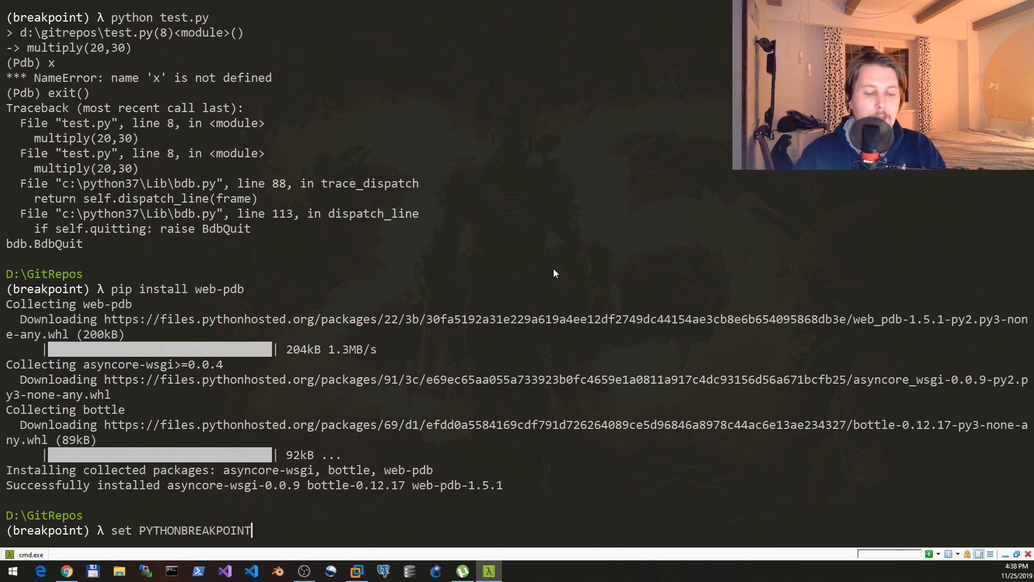
type("=web")
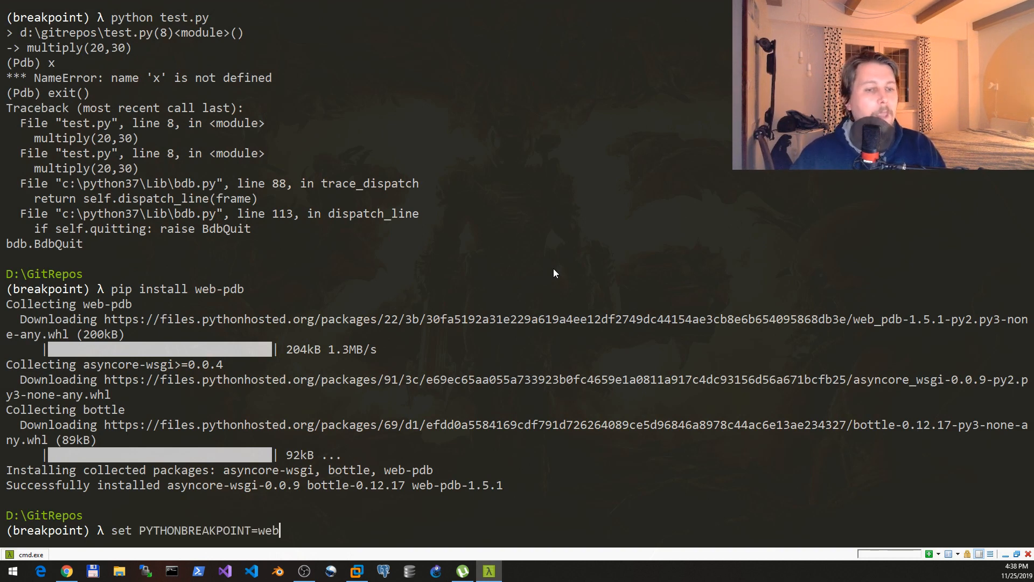
type("_pd")
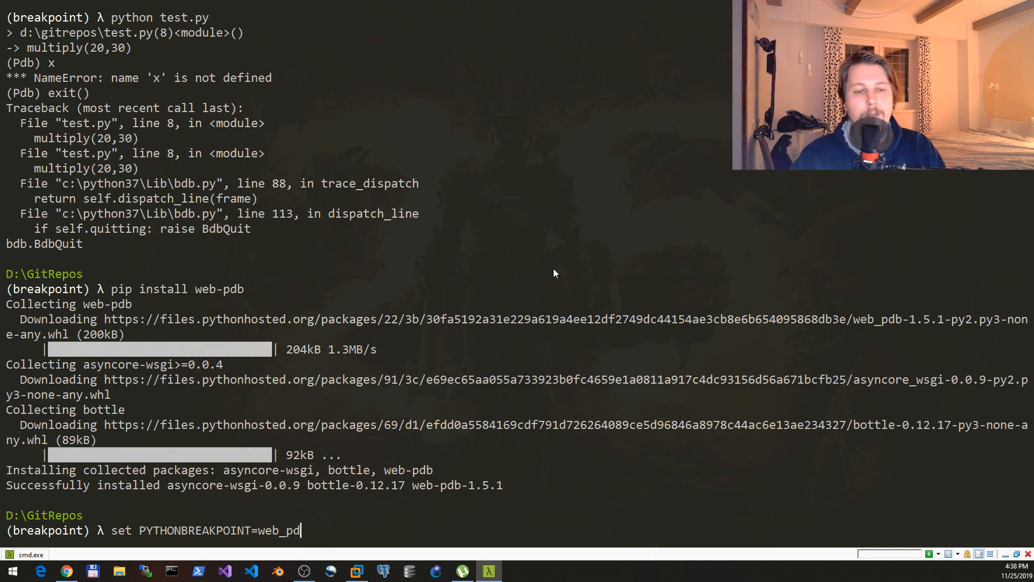
type(".s")
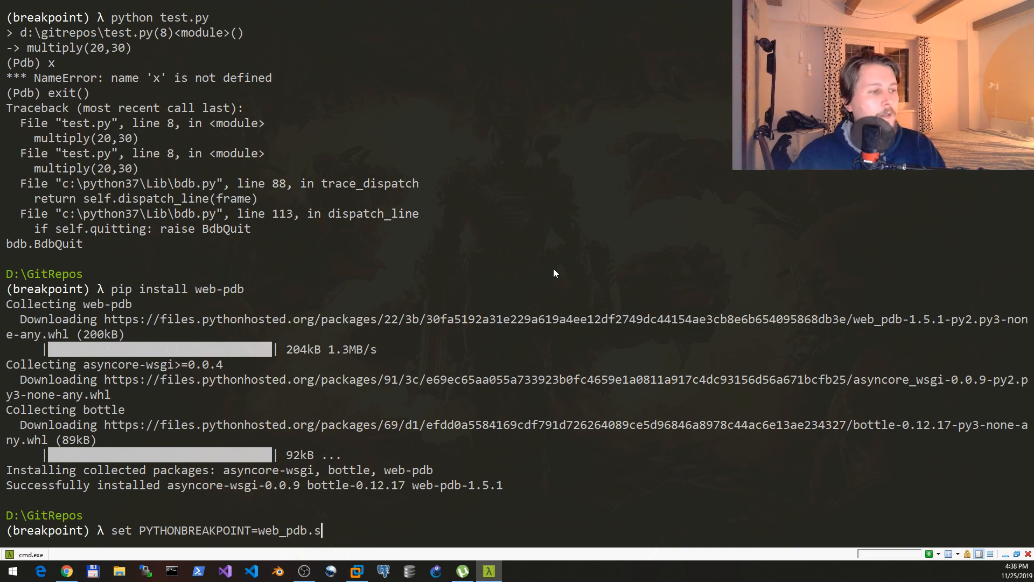
type("et_trace")
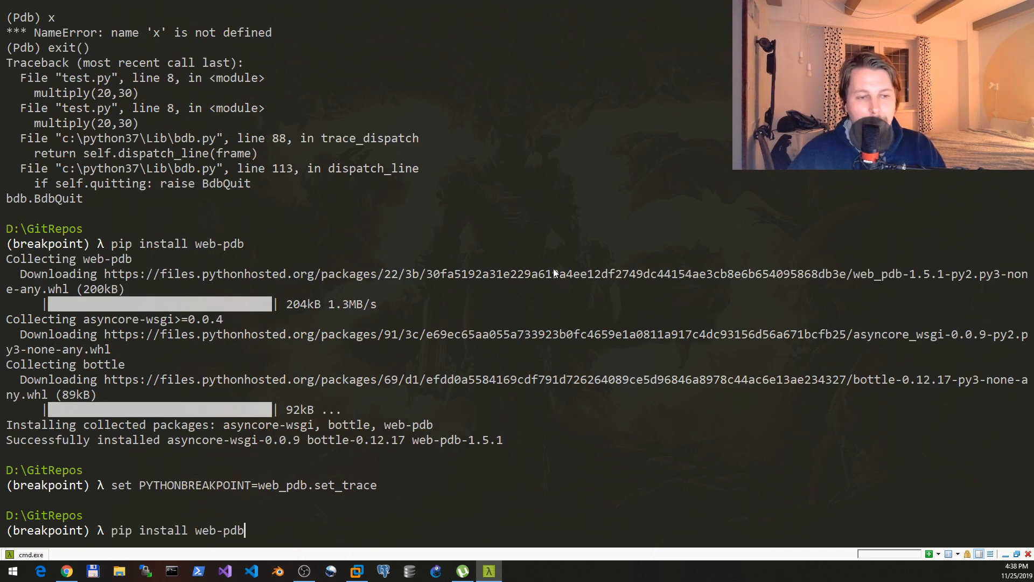
Step: Run python test.py so Web-PDB serves, then point Chrome at the localhost debugger console
type("python test.py")
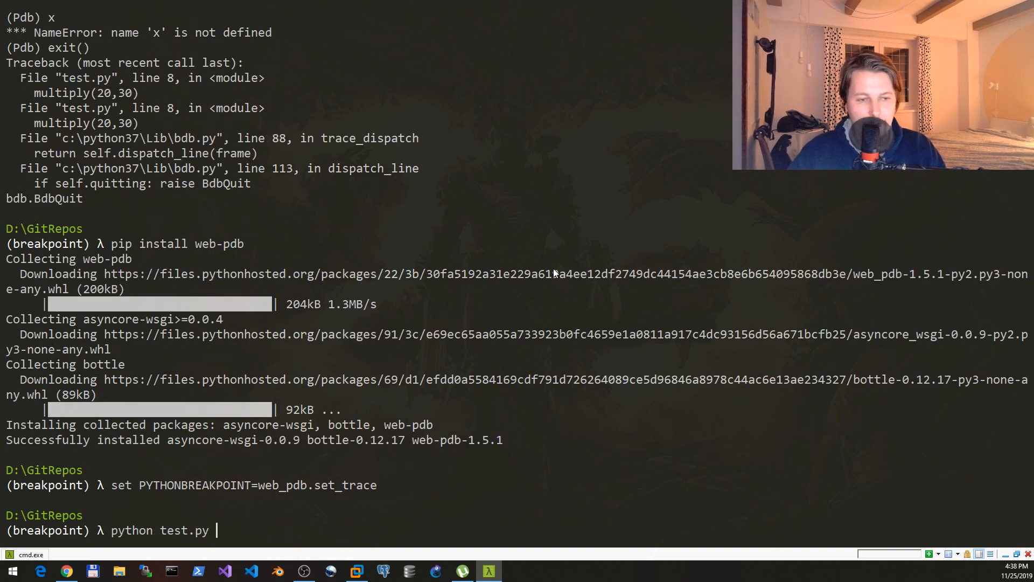
key("enter")
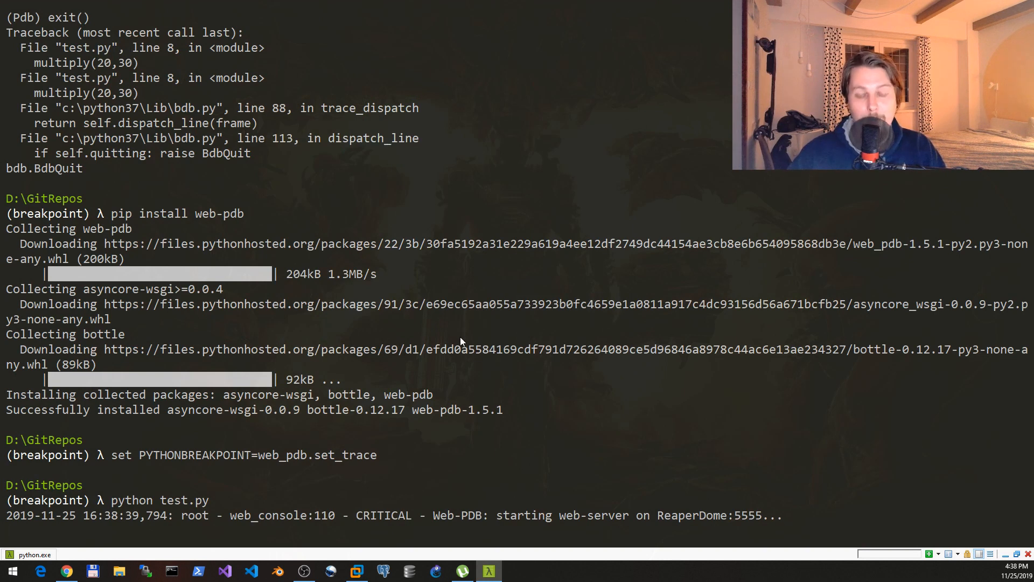
mouse_move(600, 488)
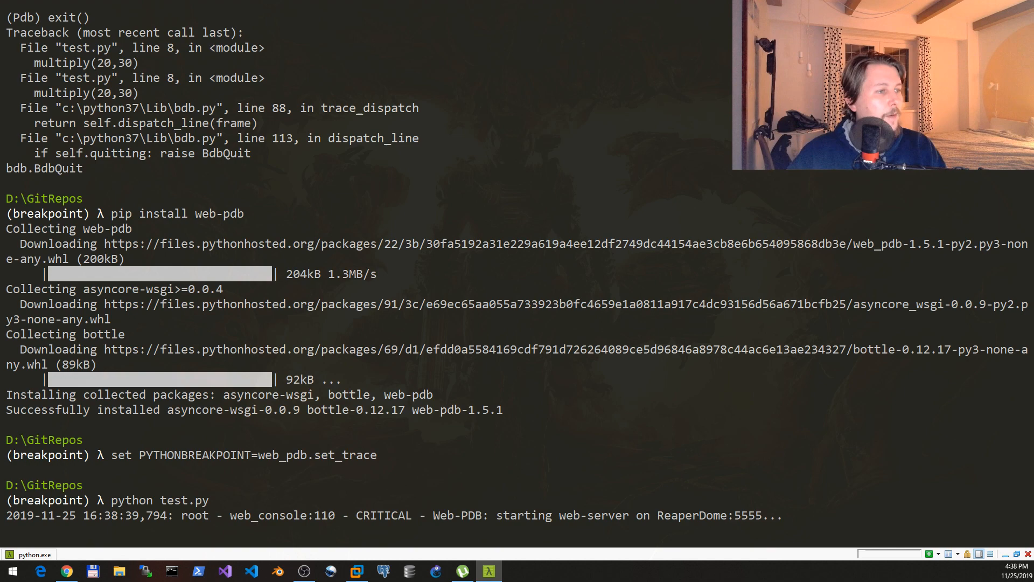
left_click(66, 571)
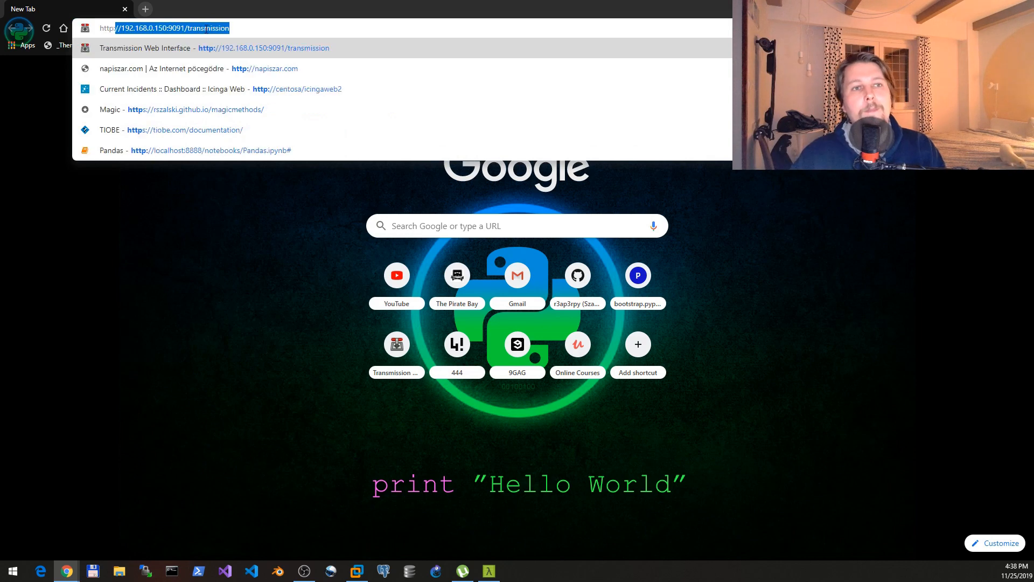
type("http://localhost:8010")
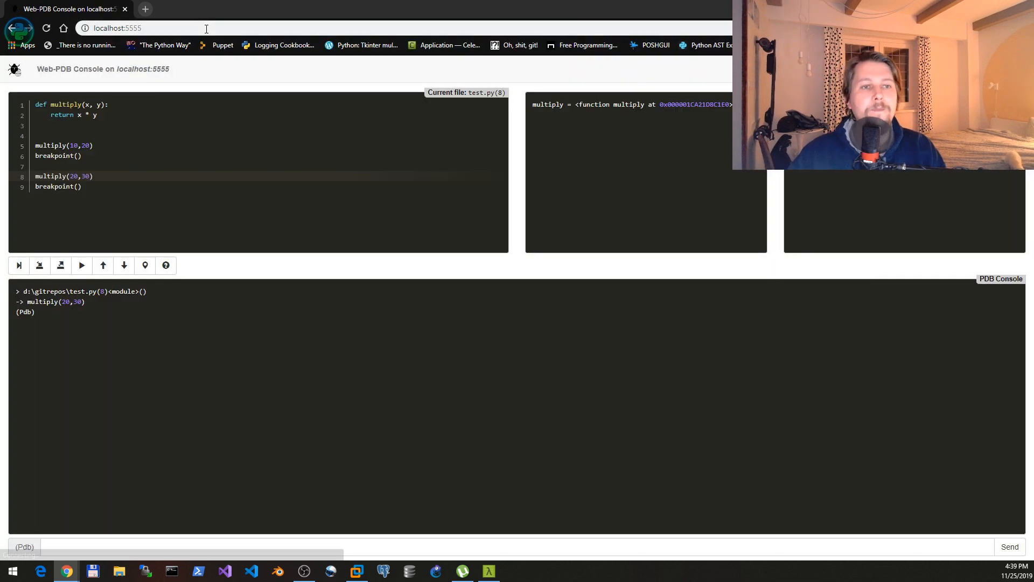
mouse_move(228, 279)
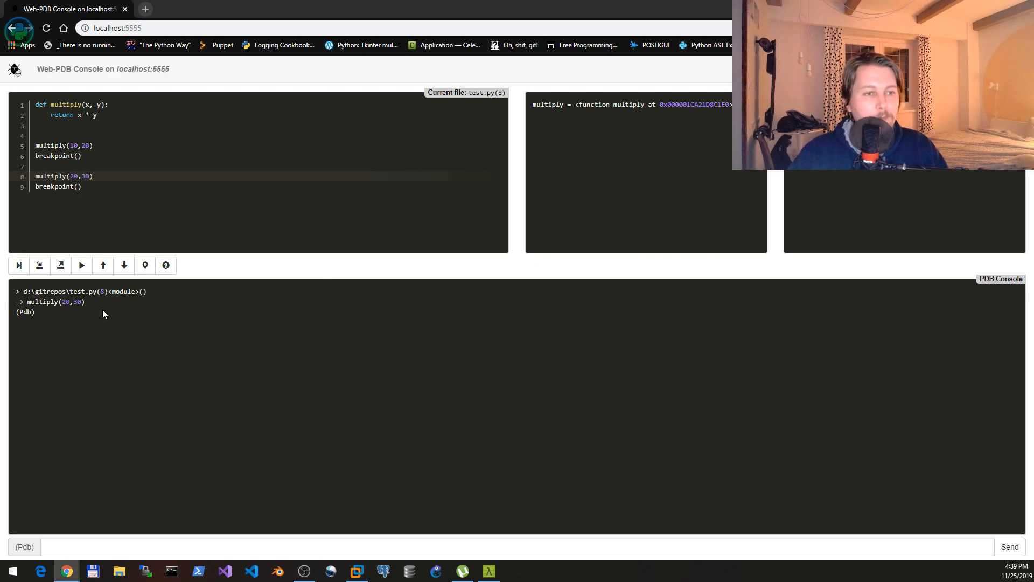
mouse_move(338, 101)
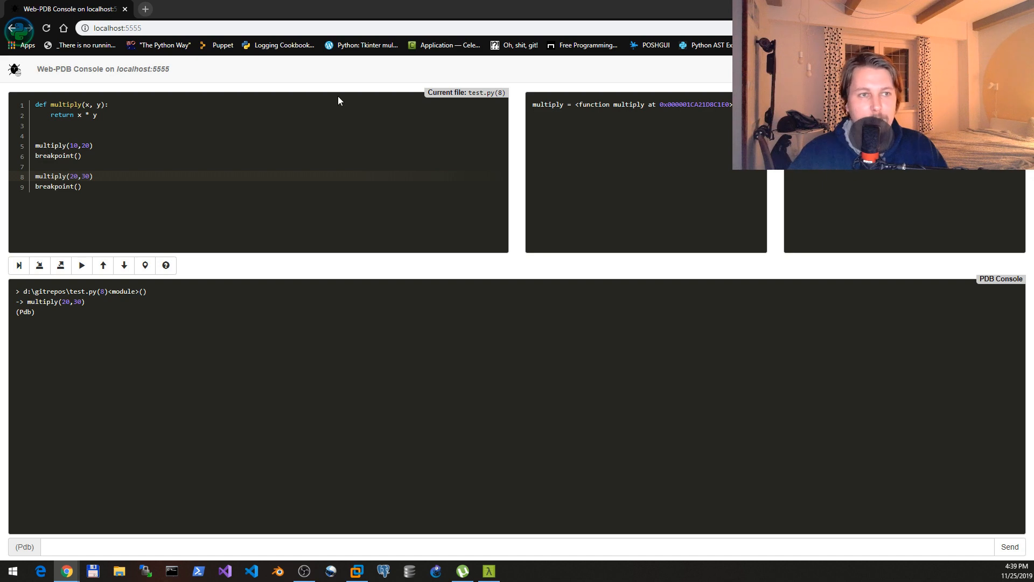